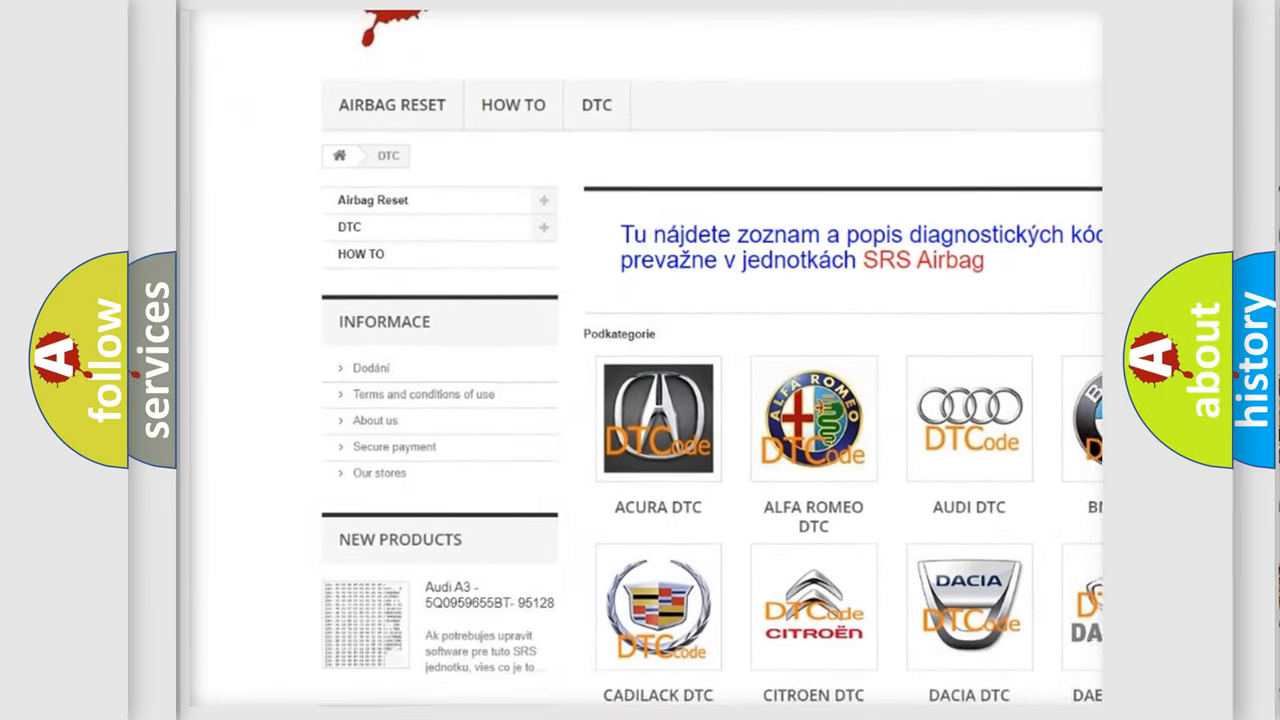
{"action": "scroll", "scroll_direction": "down", "scroll_amount": 3}
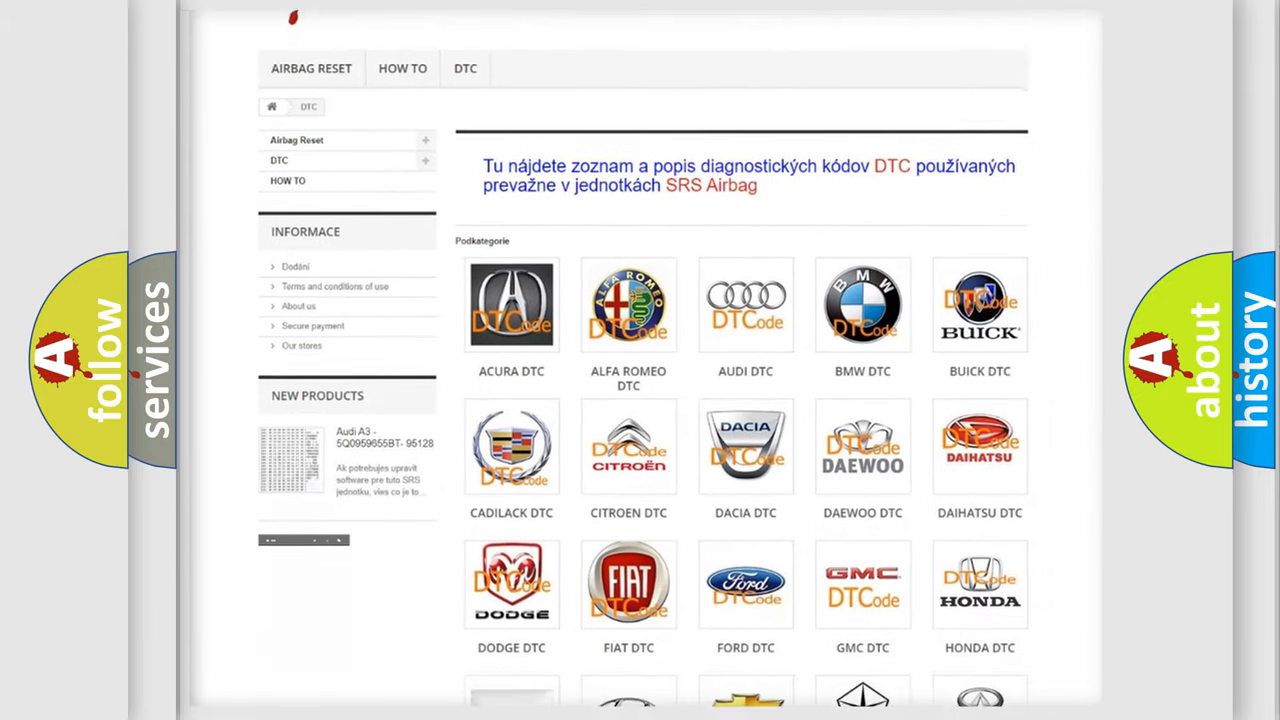
{"action": "scroll", "scroll_direction": "down", "scroll_amount": 3}
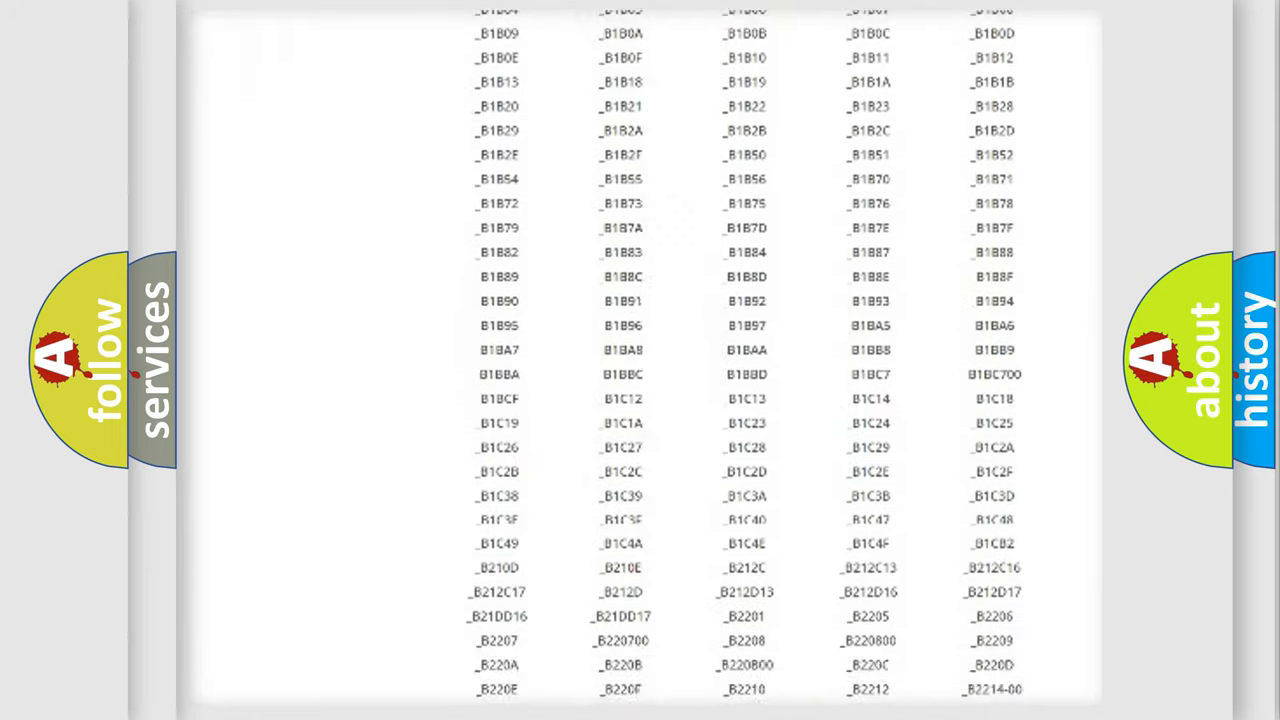
{"action": "scroll", "scroll_direction": "down", "scroll_amount": 3}
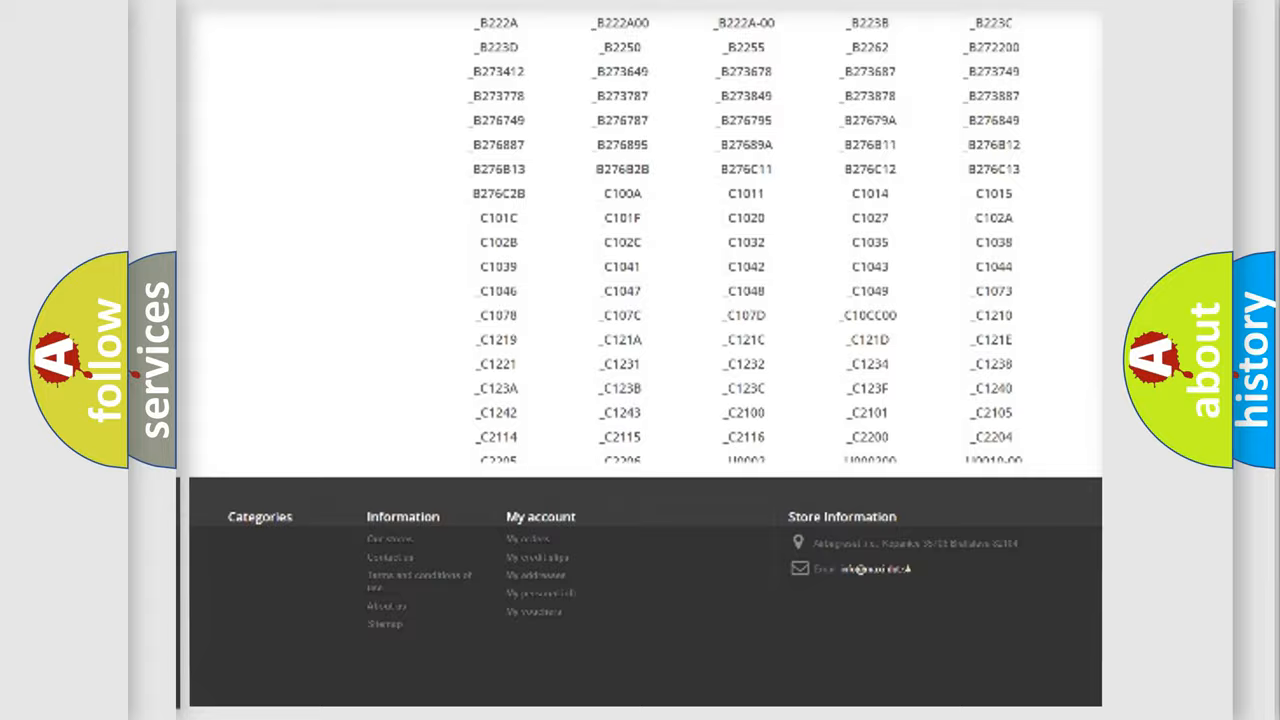
{"action": "scroll", "scroll_direction": "up", "scroll_amount": 3}
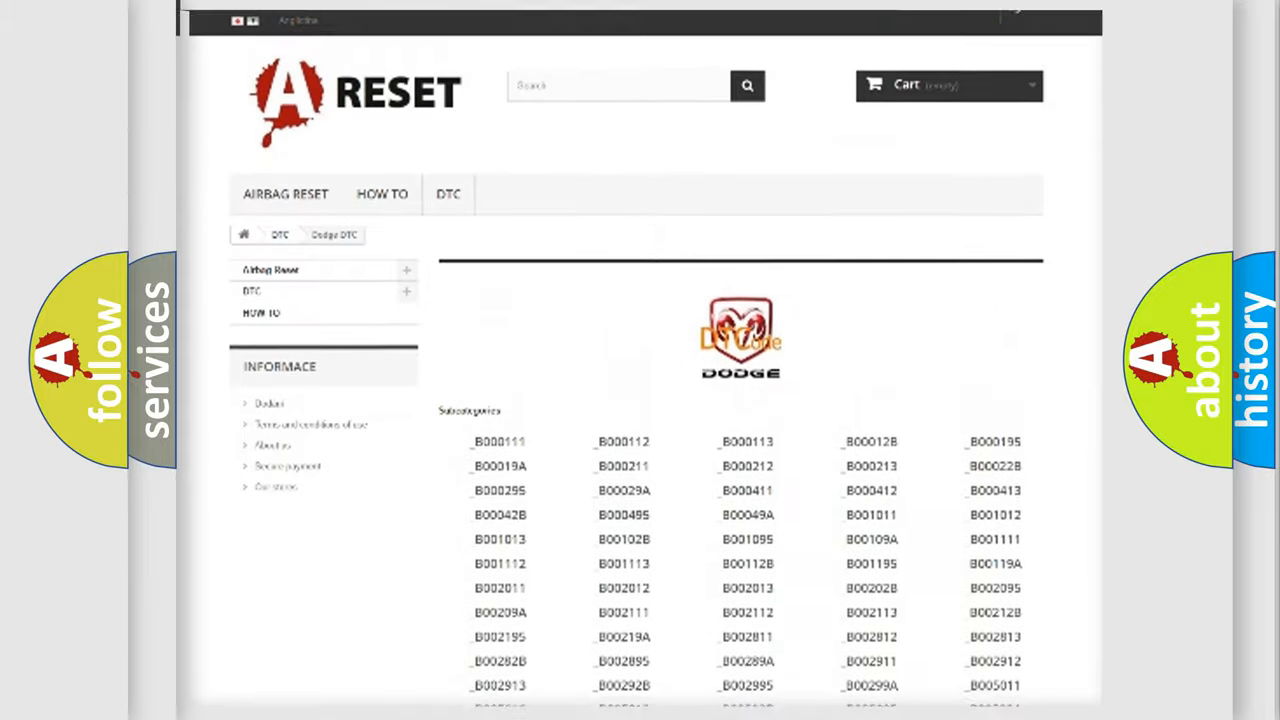